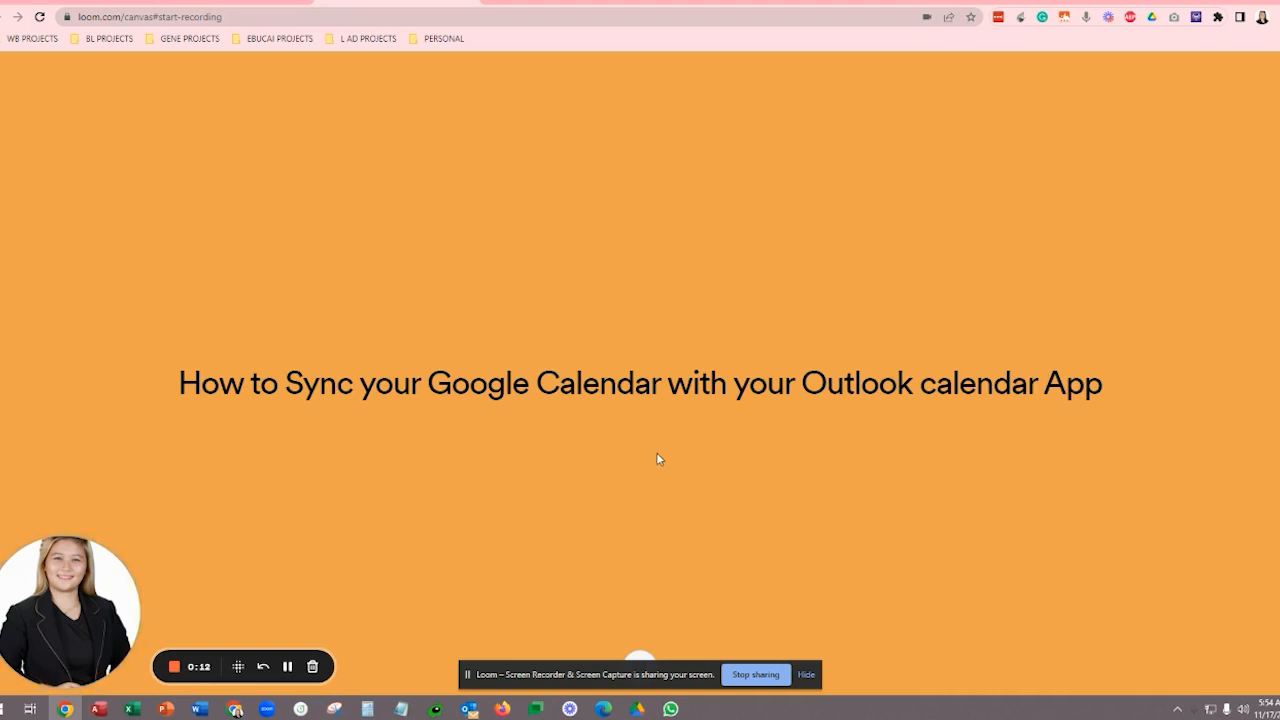
mouse_move(548, 443)
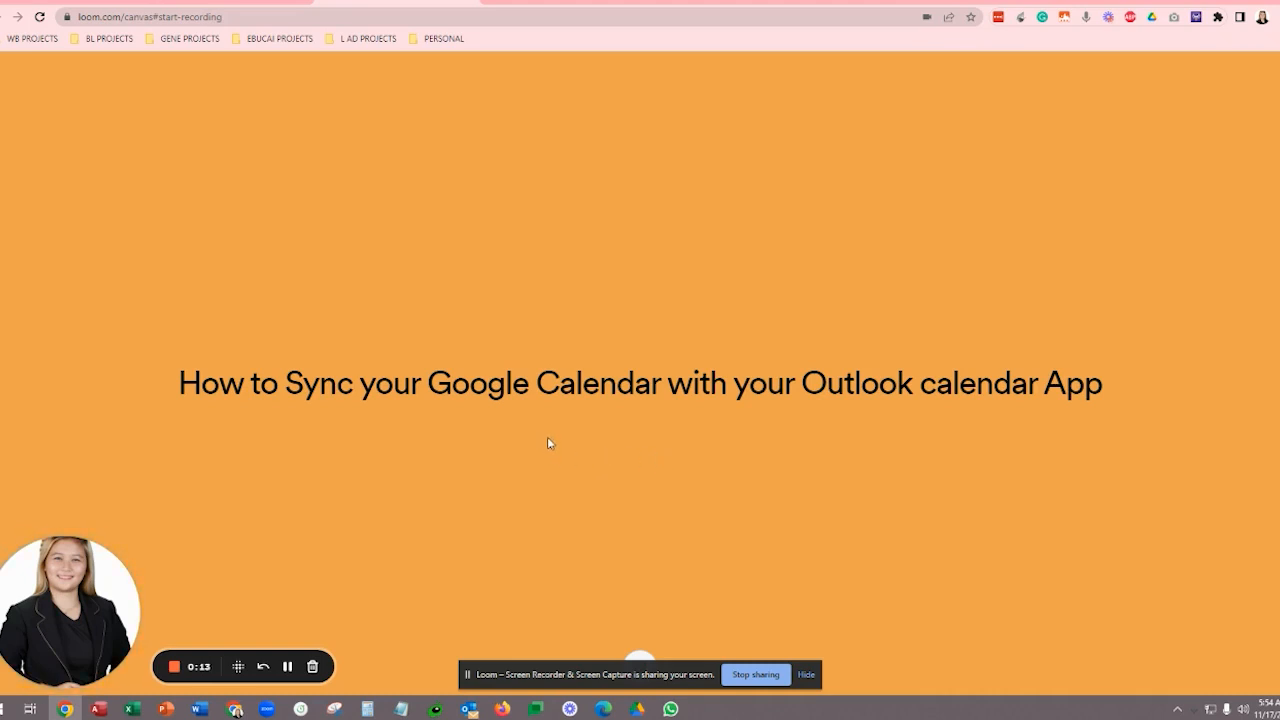
mouse_move(616, 514)
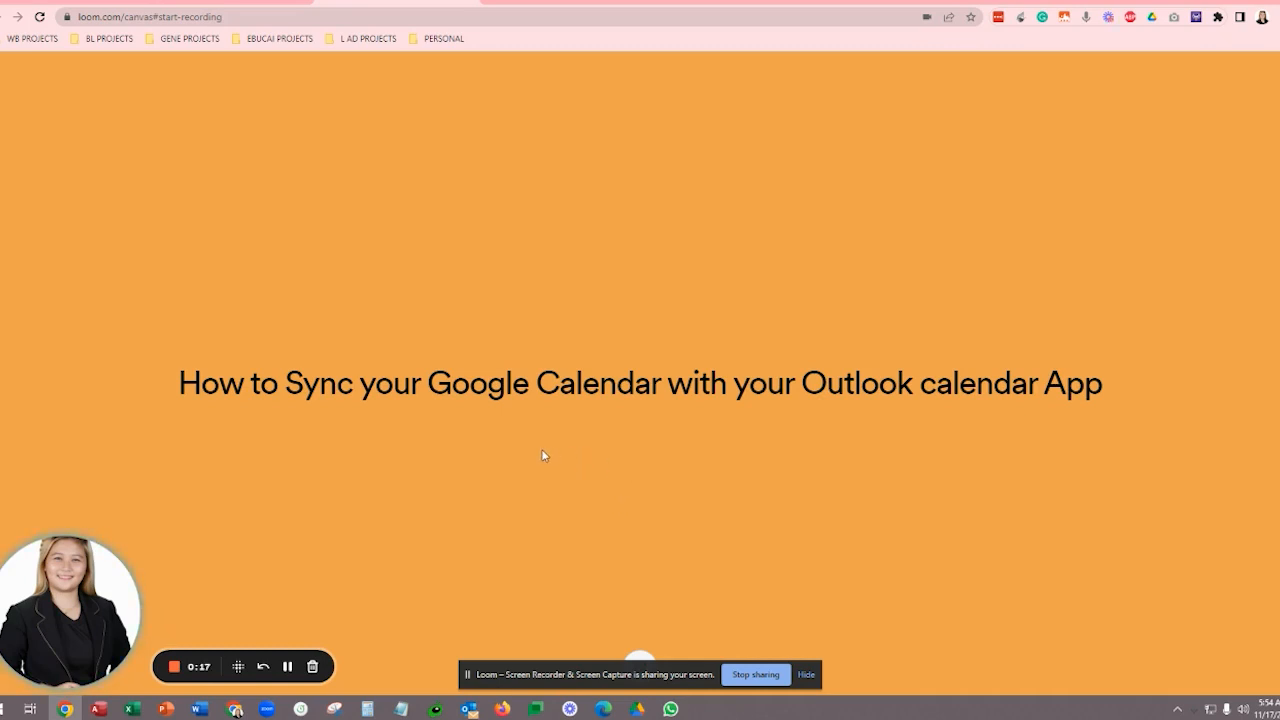
mouse_move(532, 444)
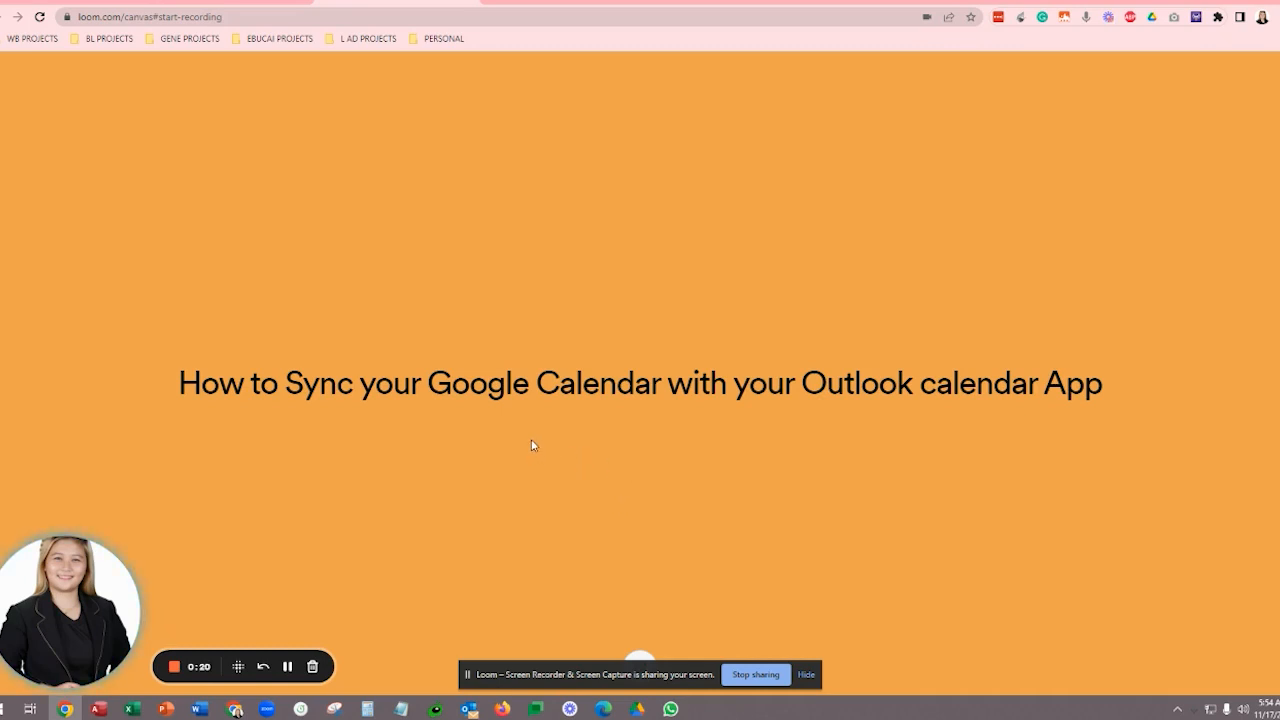
mouse_move(530, 449)
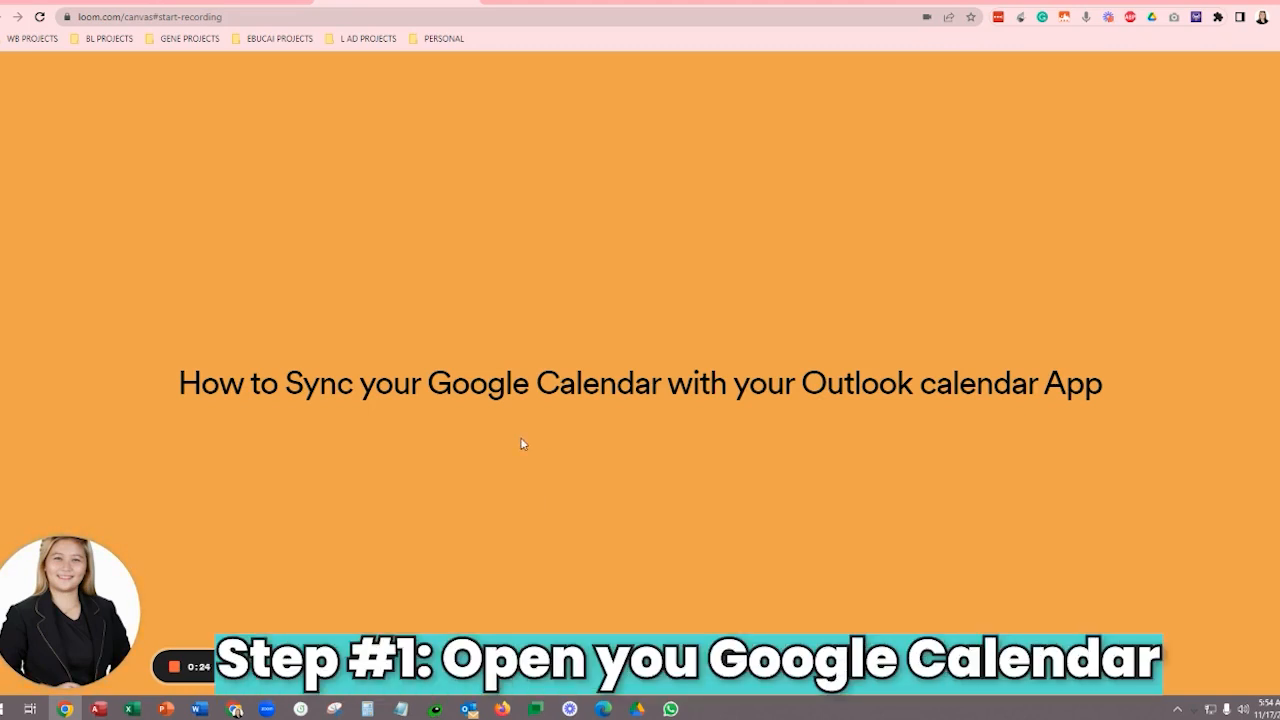
- Bring up Google Calendar's November 2022 week view showing the personal calendar
click(488, 6)
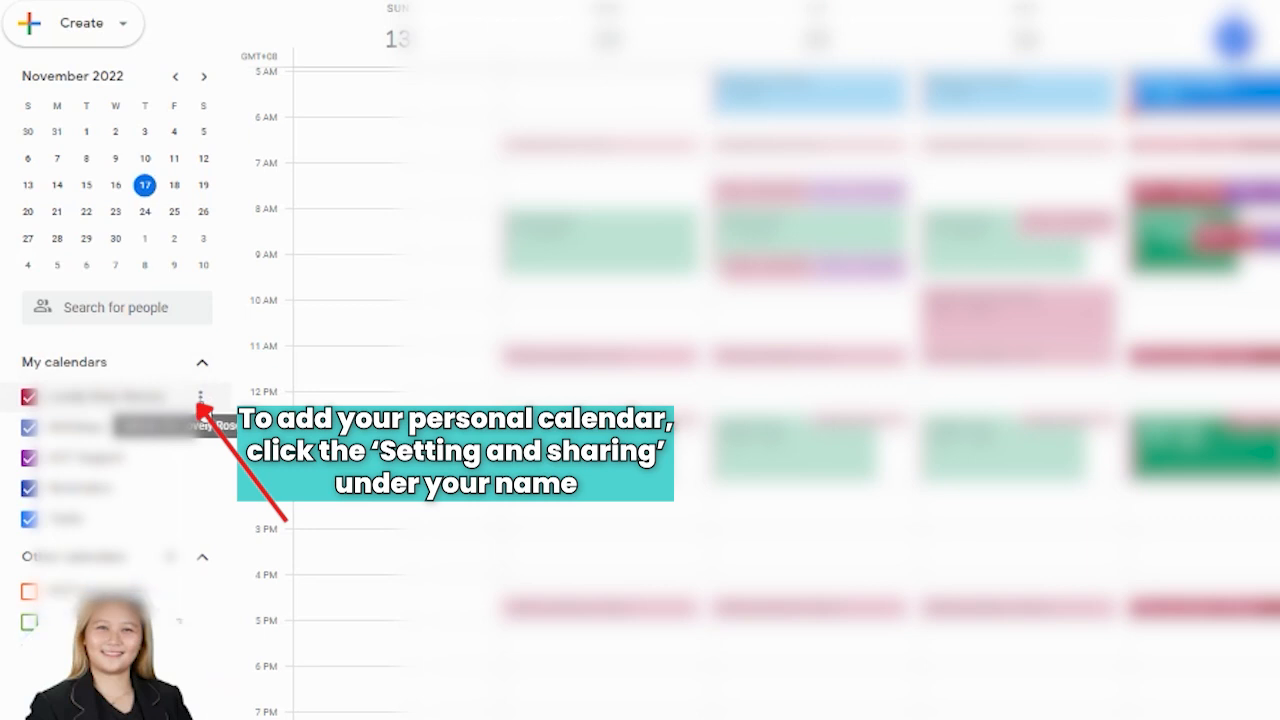
- Open the personal calendar's Settings and sharing at the Integrate calendar section
click(202, 397)
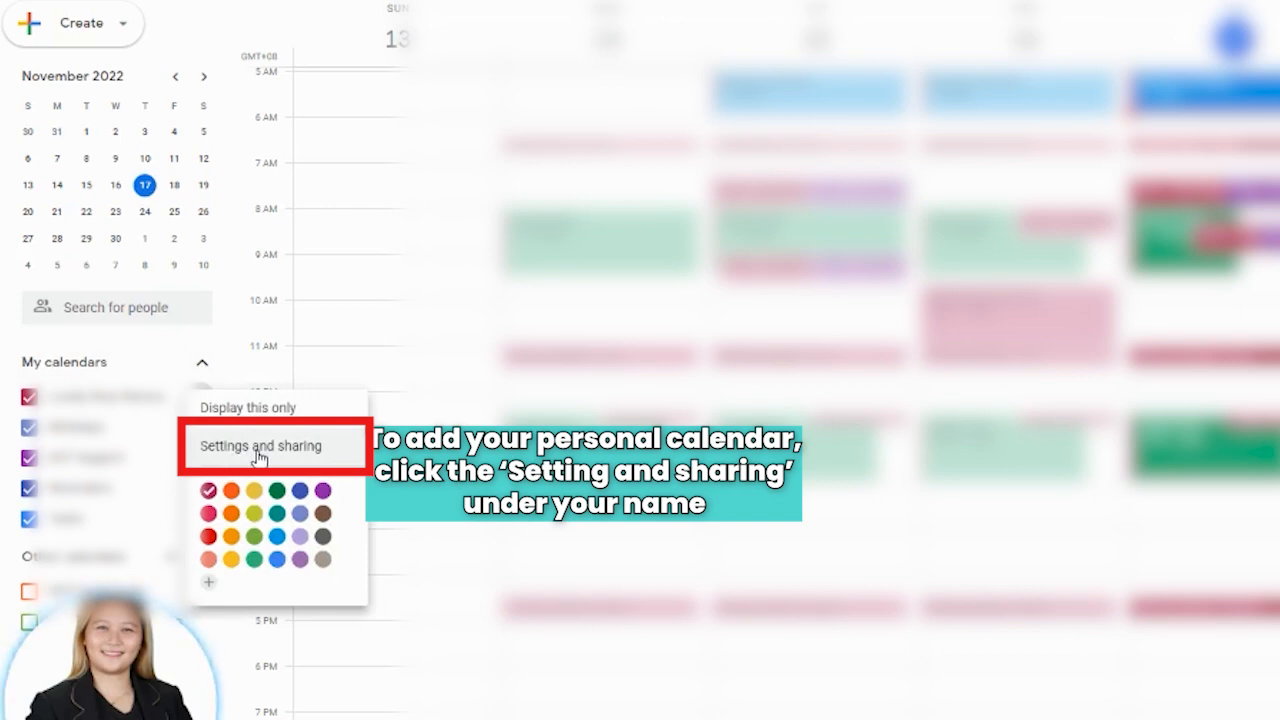
click(261, 446)
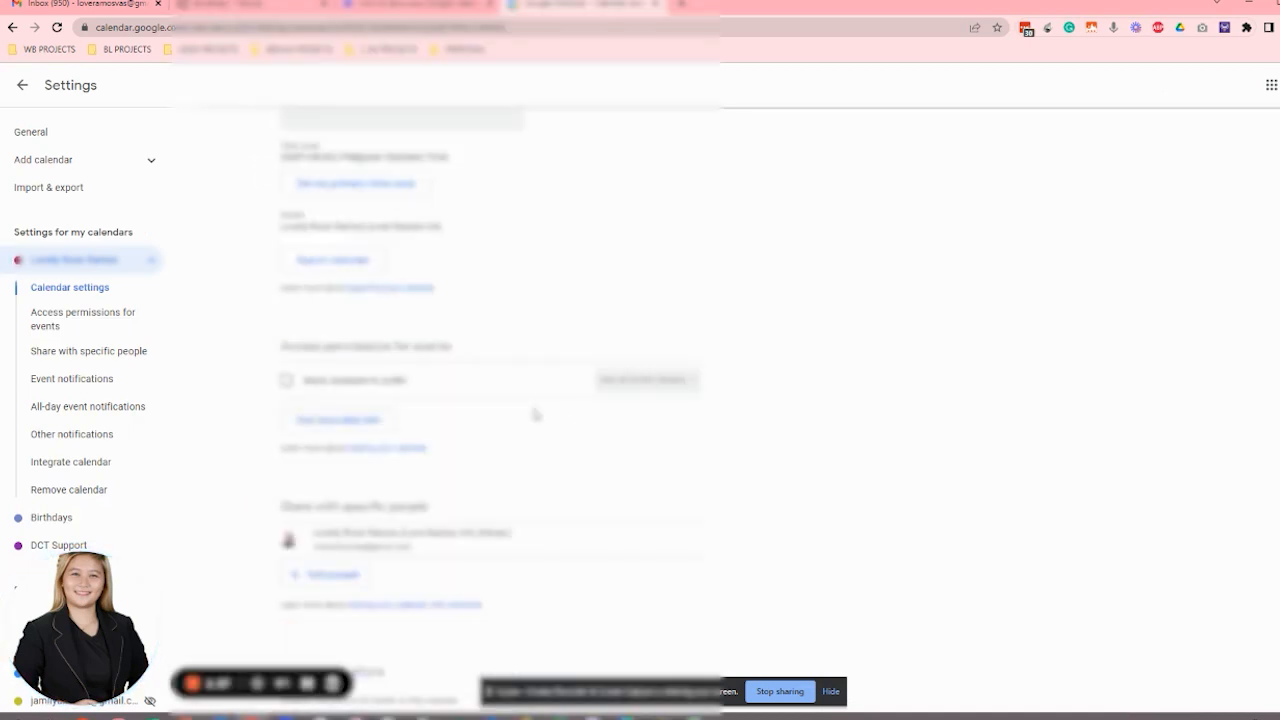
scroll(down, 3)
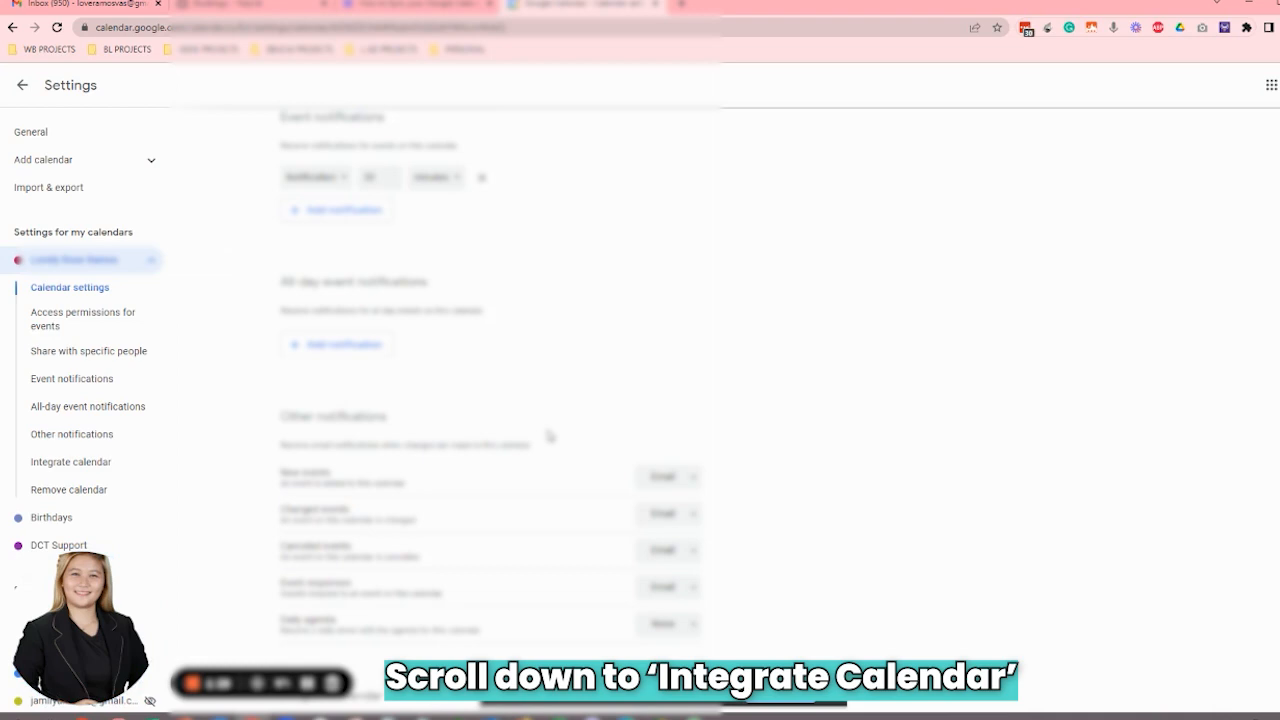
scroll(down, 3)
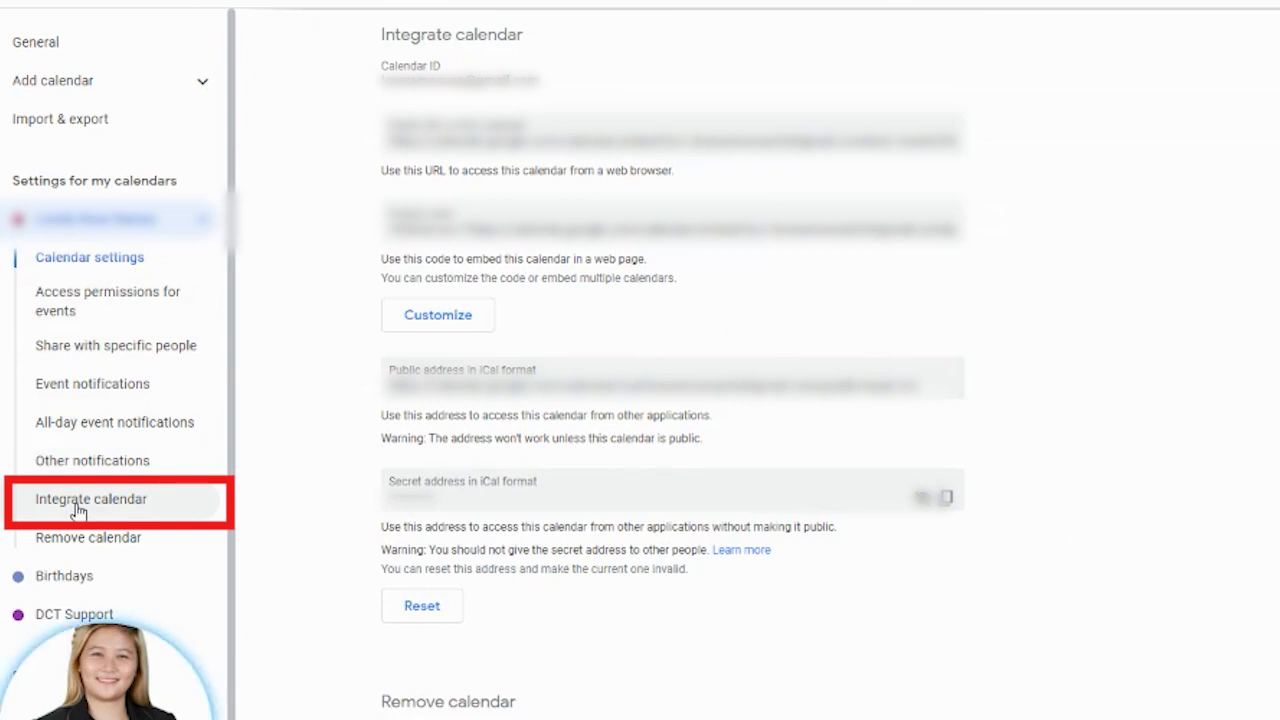
click(91, 499)
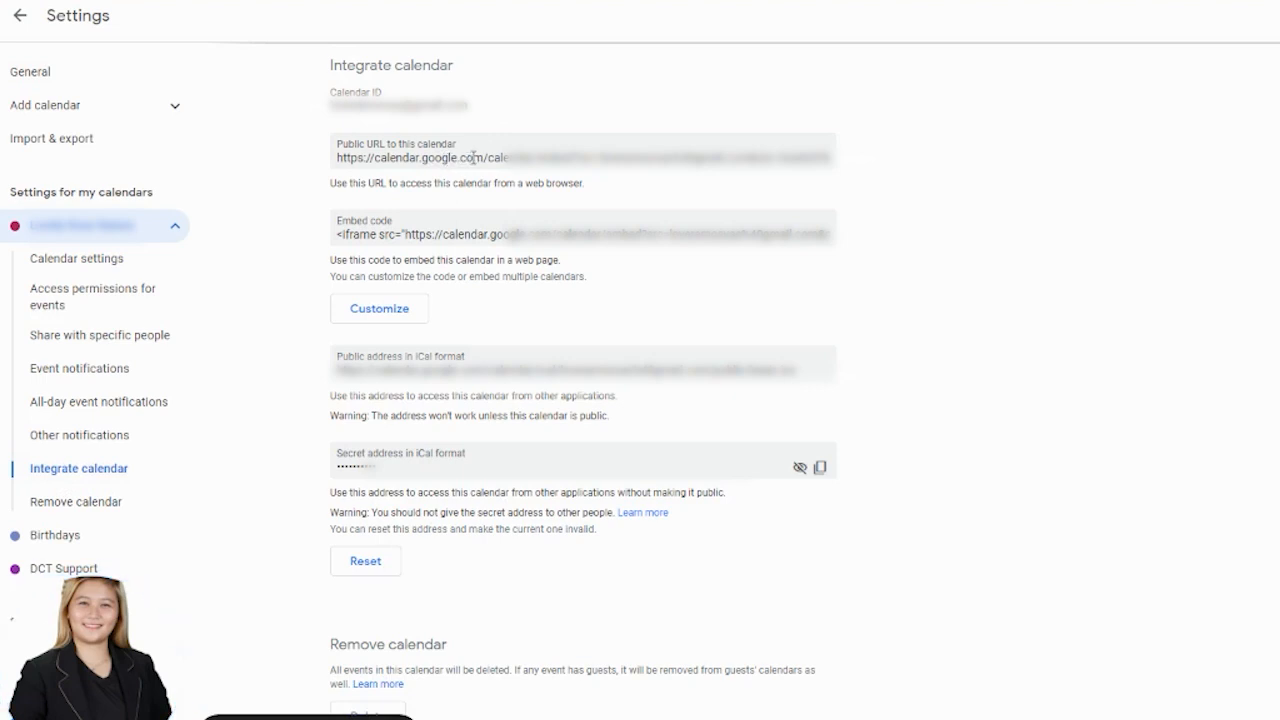
mouse_move(705, 490)
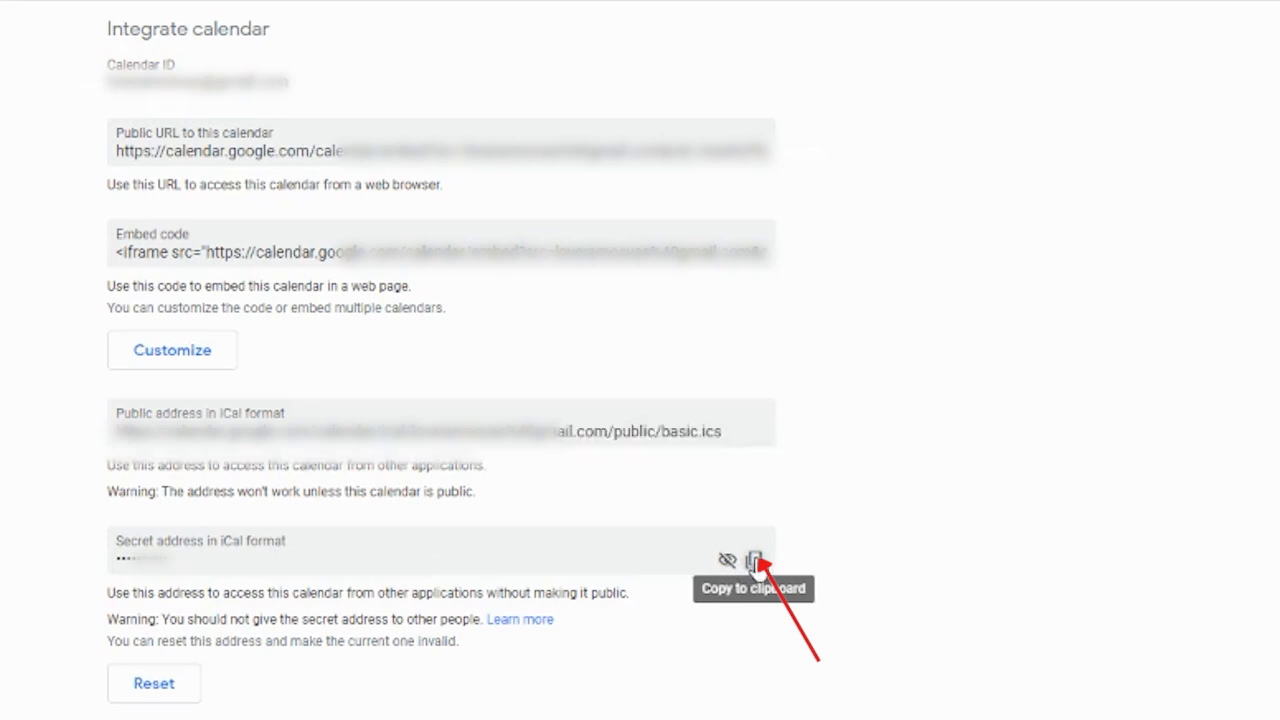
- Copy the secret iCal address, acknowledge the warning, and reveal the full address
click(754, 560)
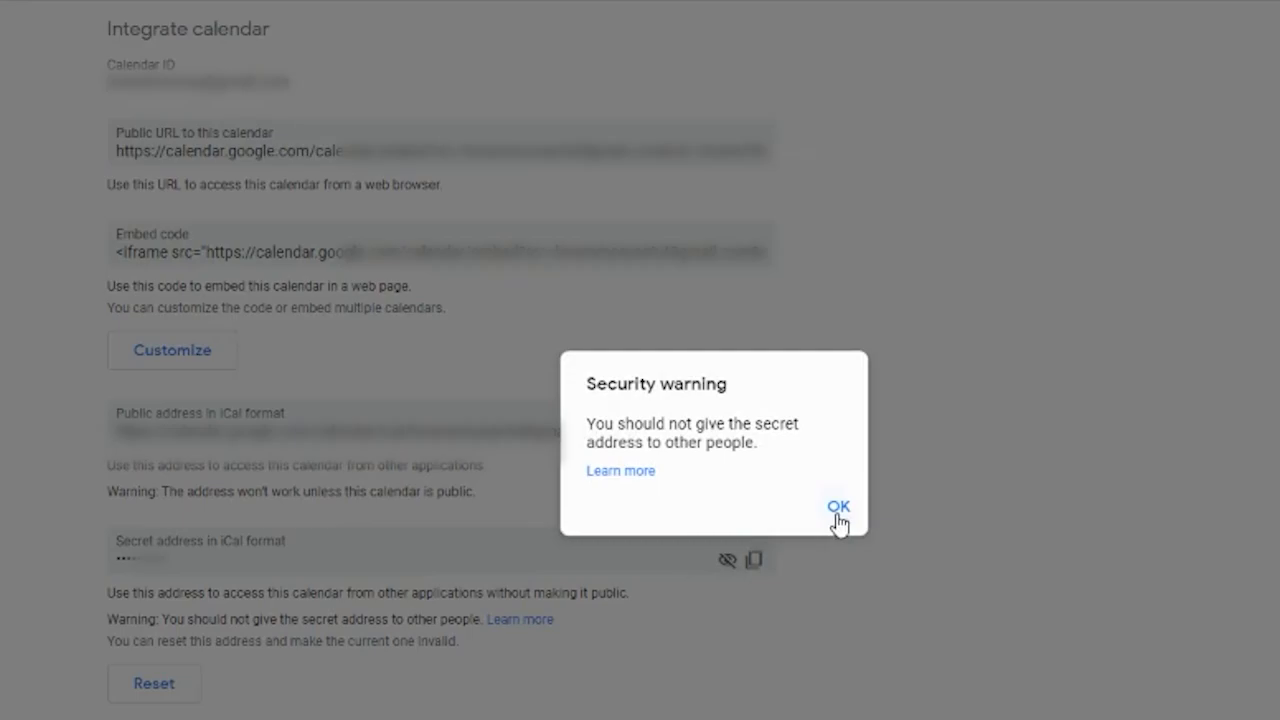
click(837, 506)
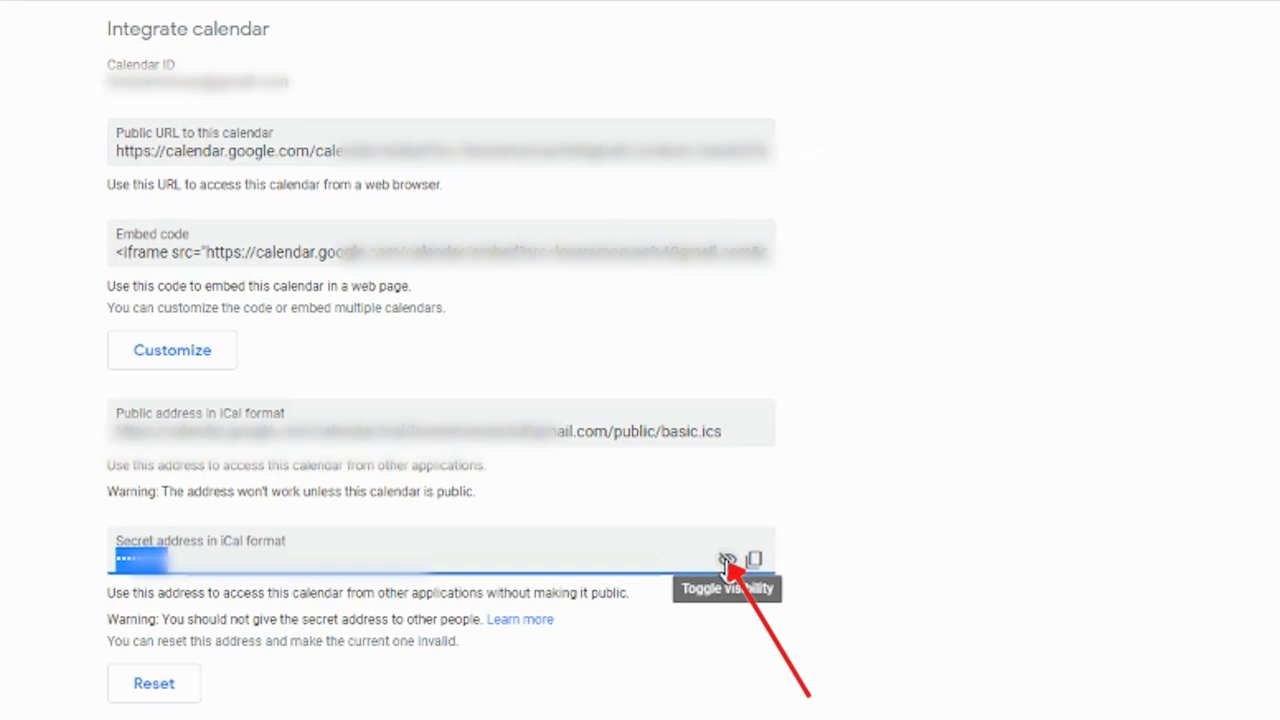
click(723, 559)
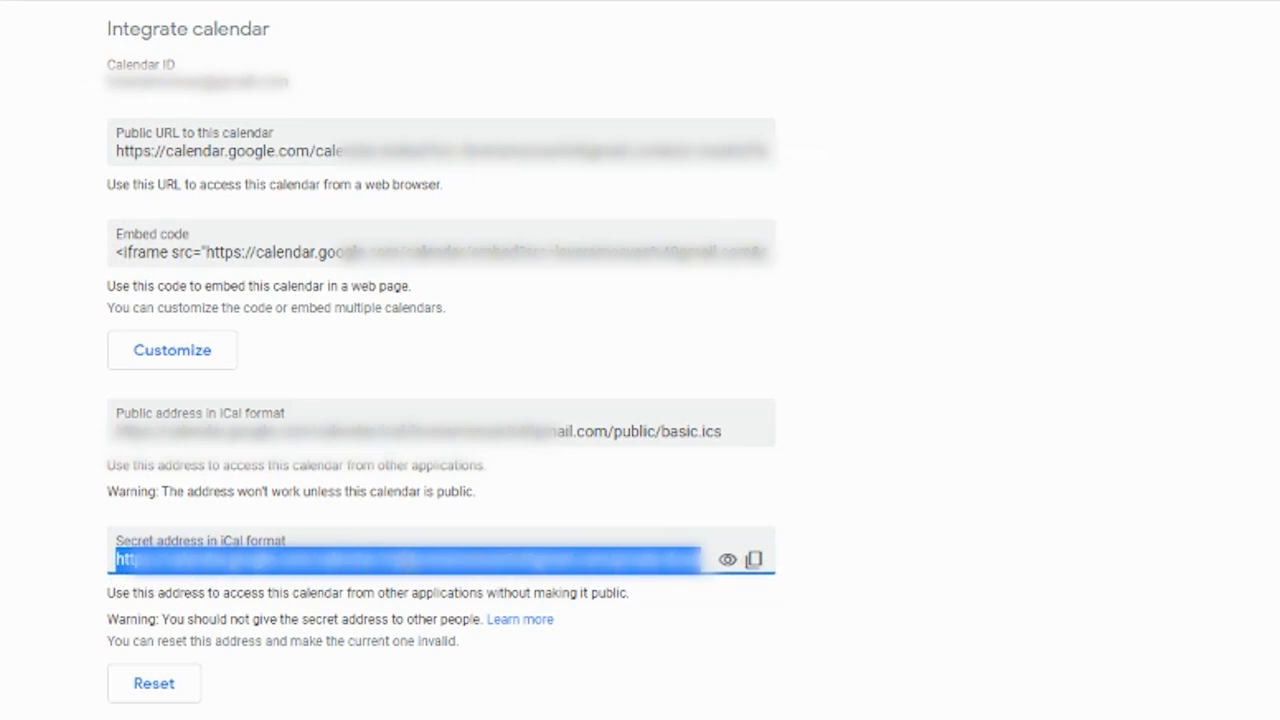
- Switch Outlook from mail to the calendar and list Open Calendar options
scroll(down, 3)
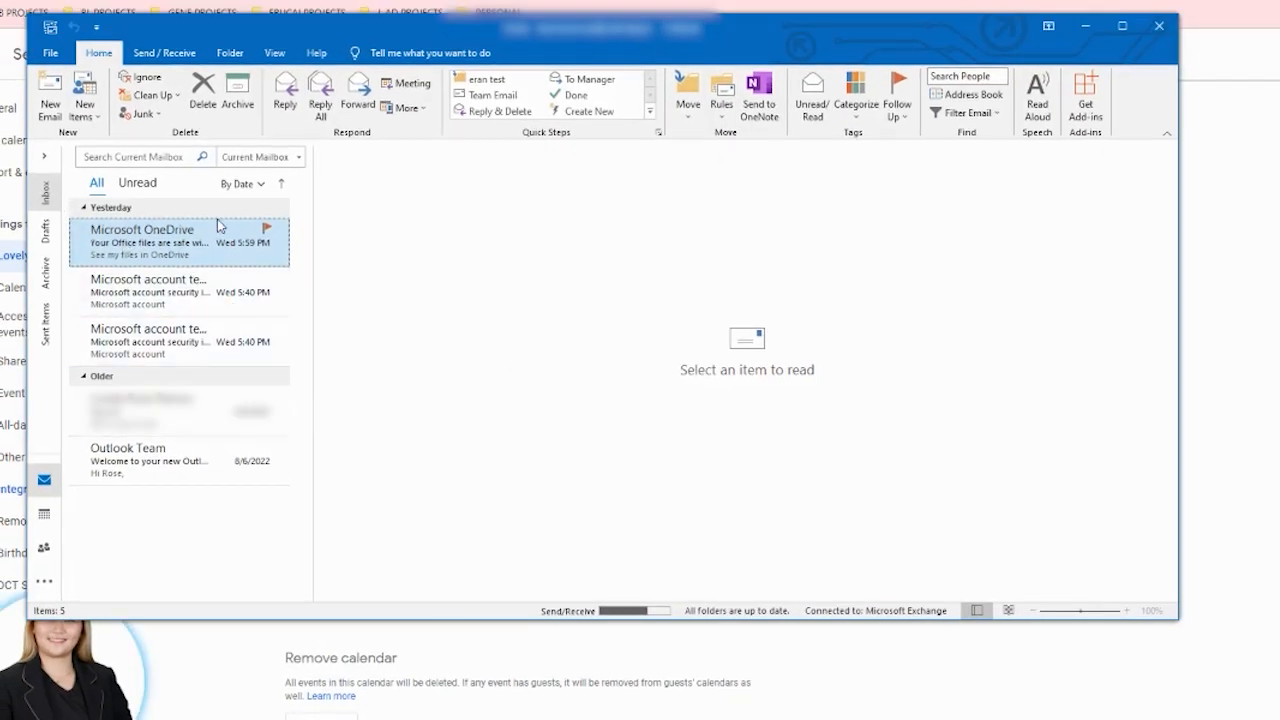
mouse_move(43, 546)
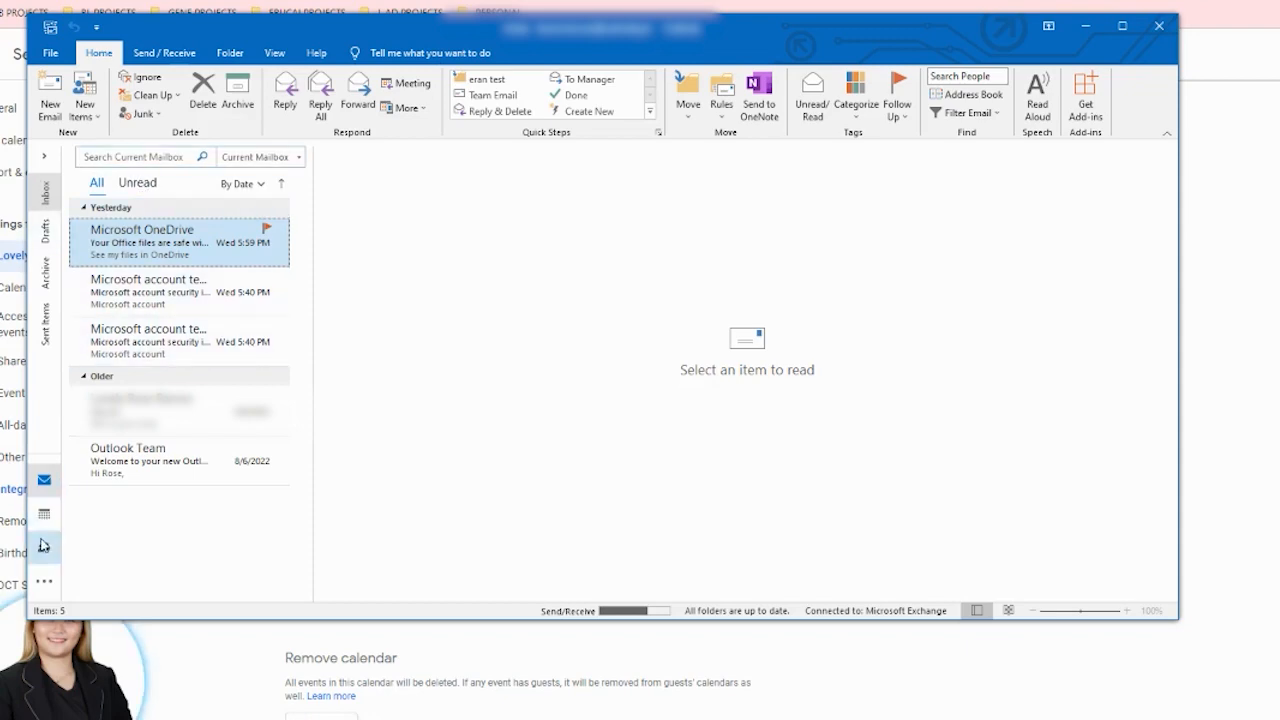
click(43, 512)
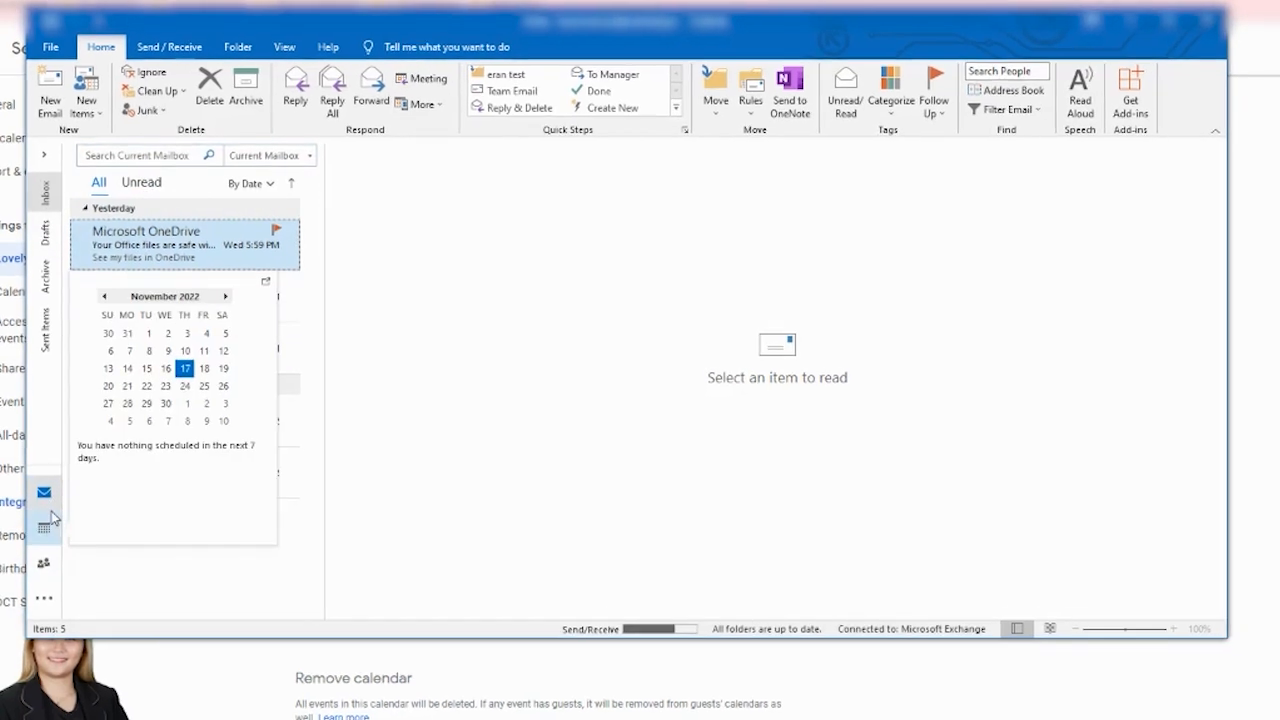
click(43, 587)
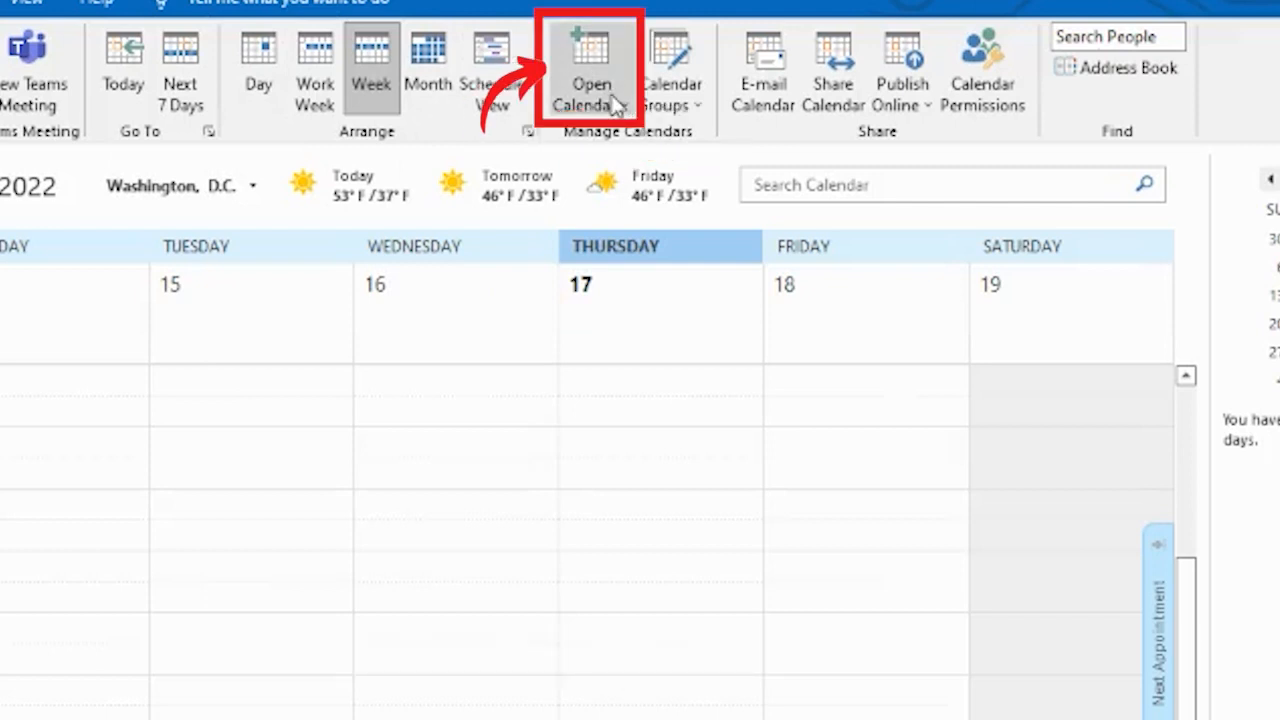
click(591, 70)
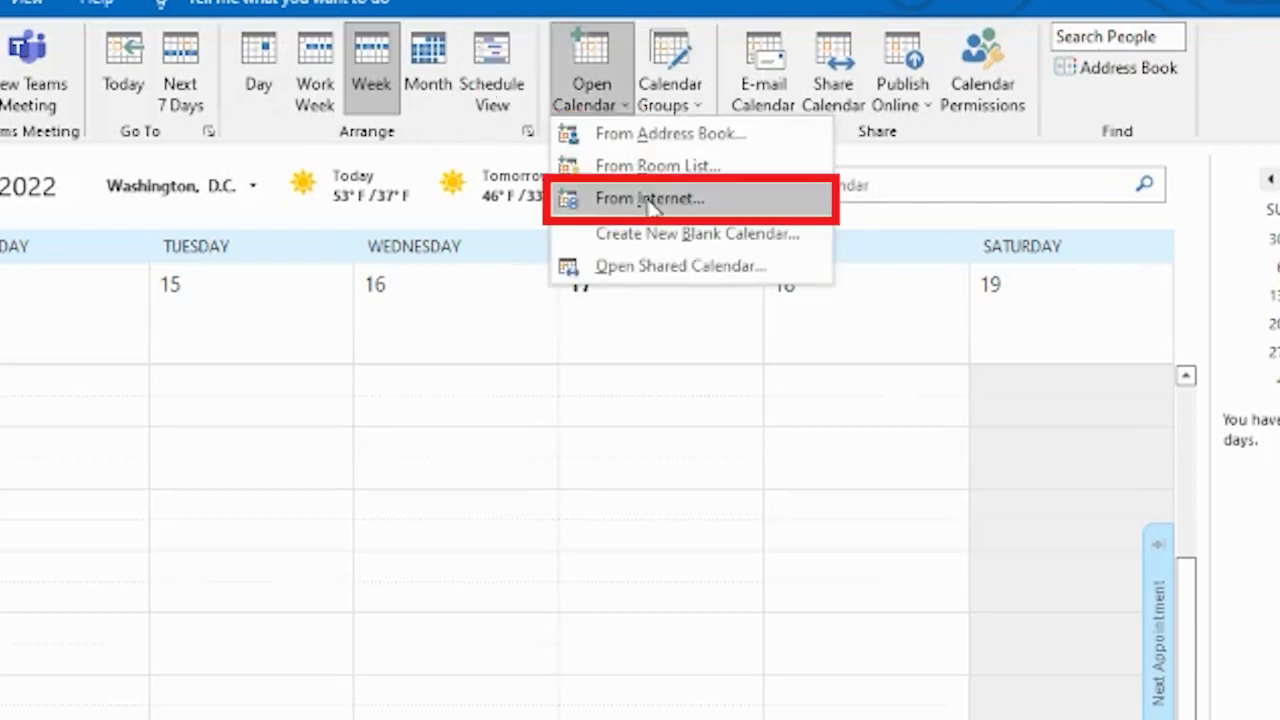
- Paste the Google secret address into Open Calendar From Internet and submit it
click(648, 198)
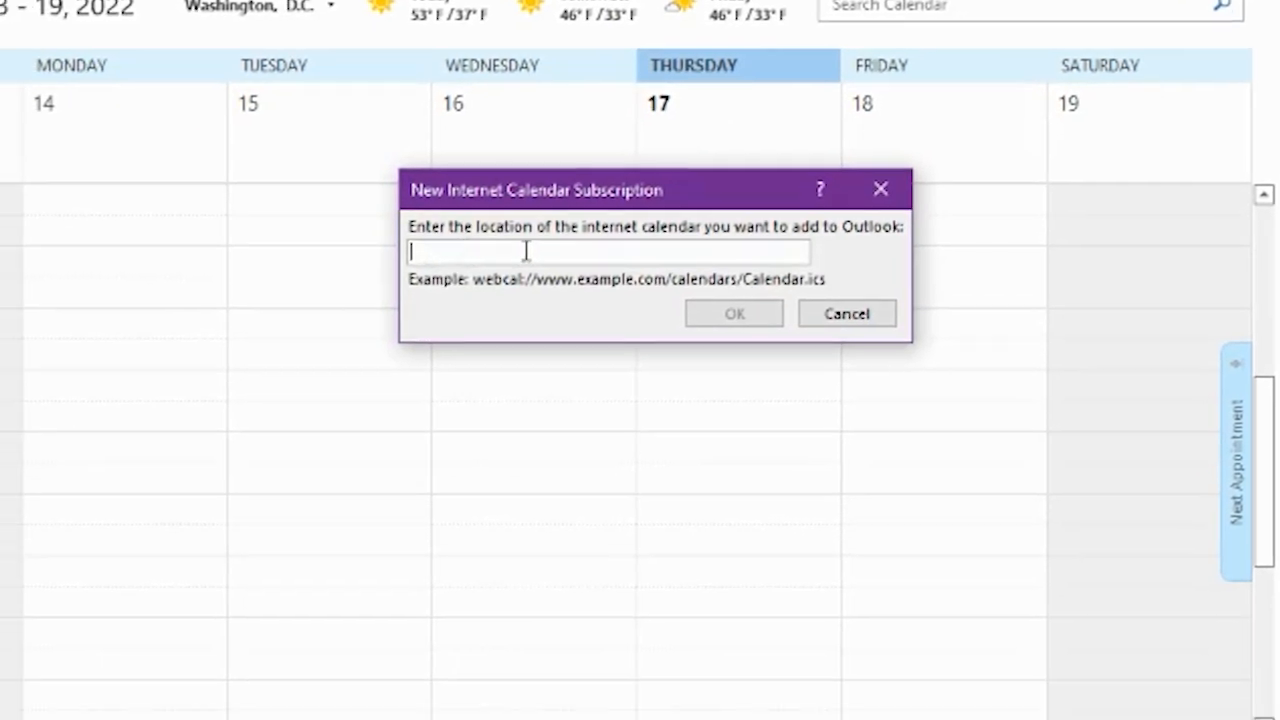
mouse_move(665, 251)
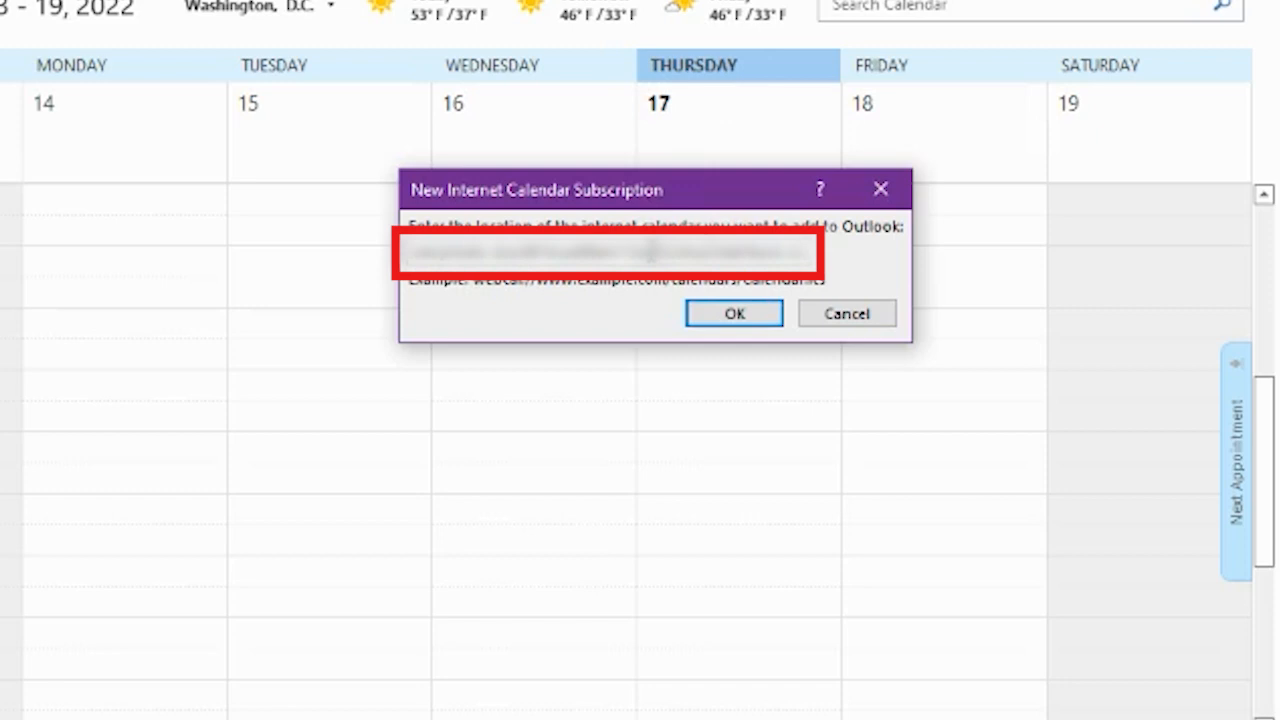
right_click(610, 252)
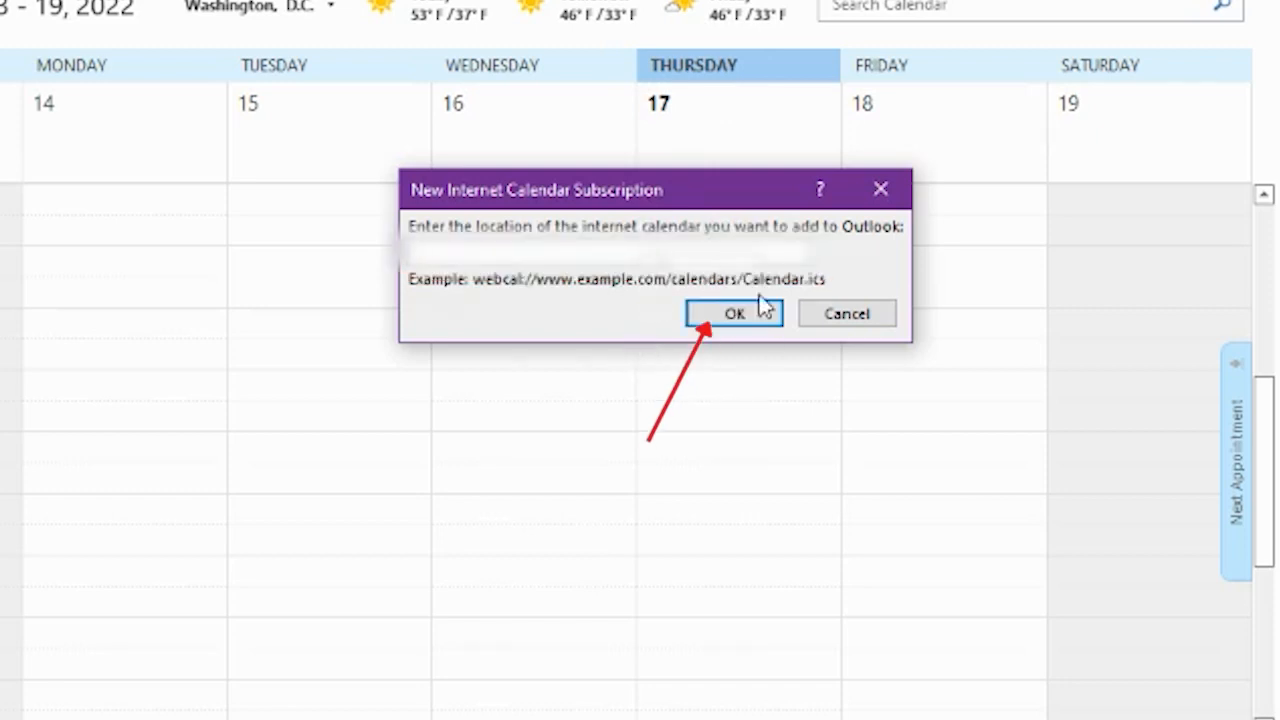
click(734, 313)
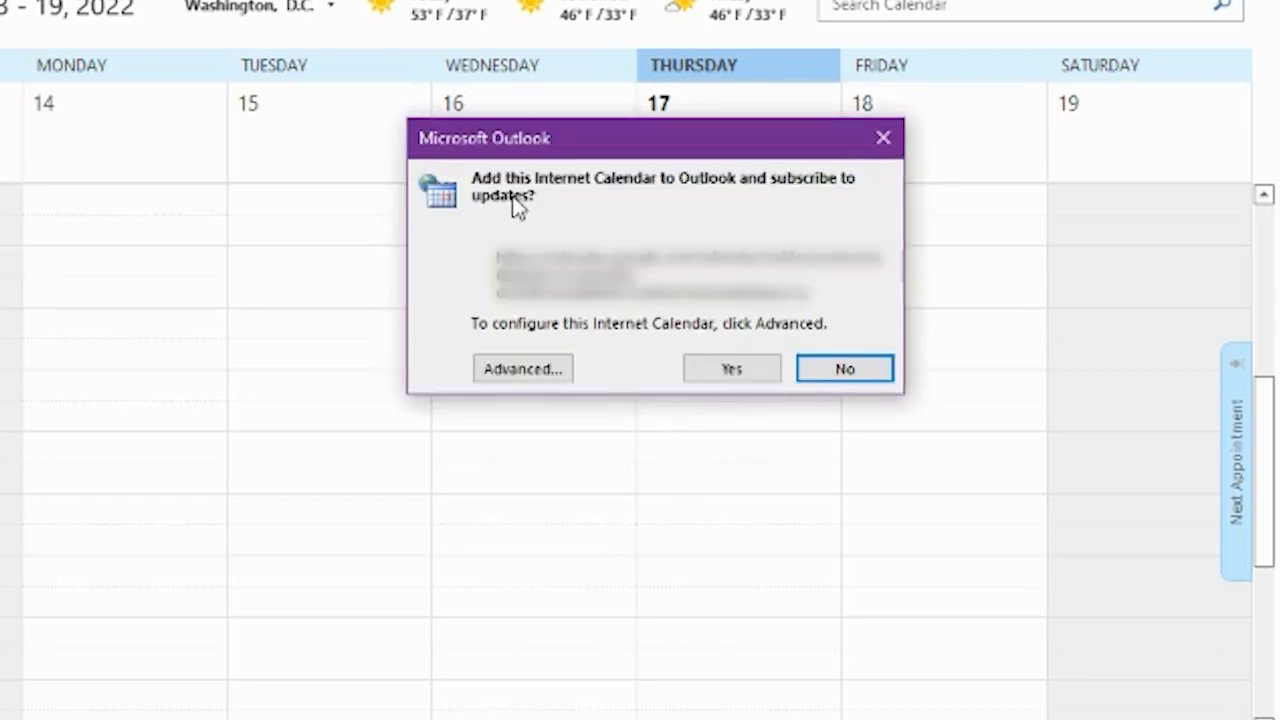
mouse_move(668, 200)
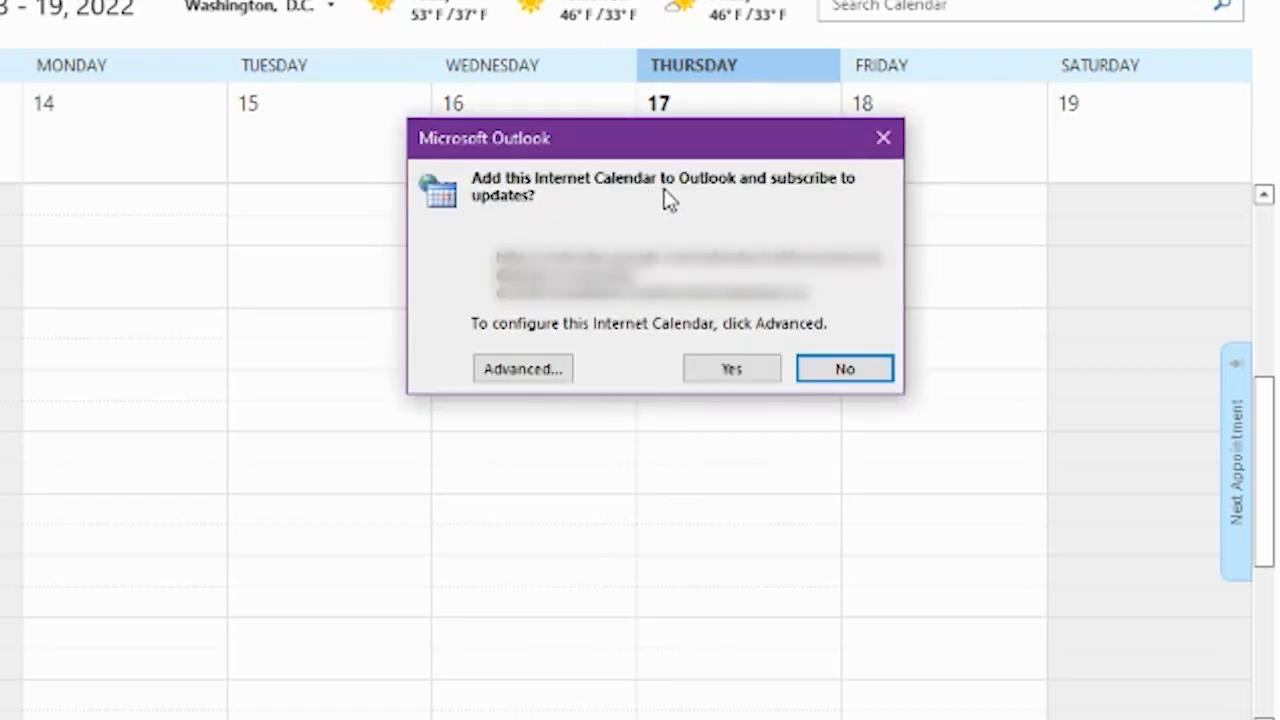
mouse_move(742, 152)
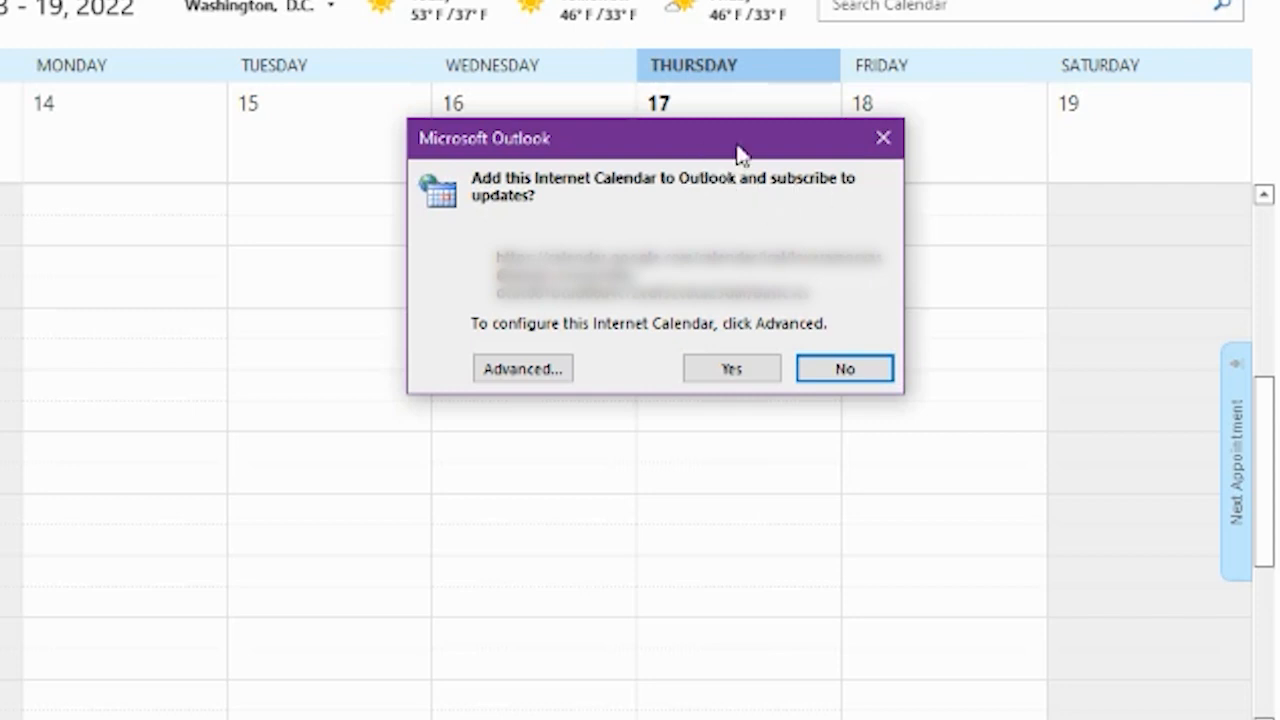
mouse_move(580, 163)
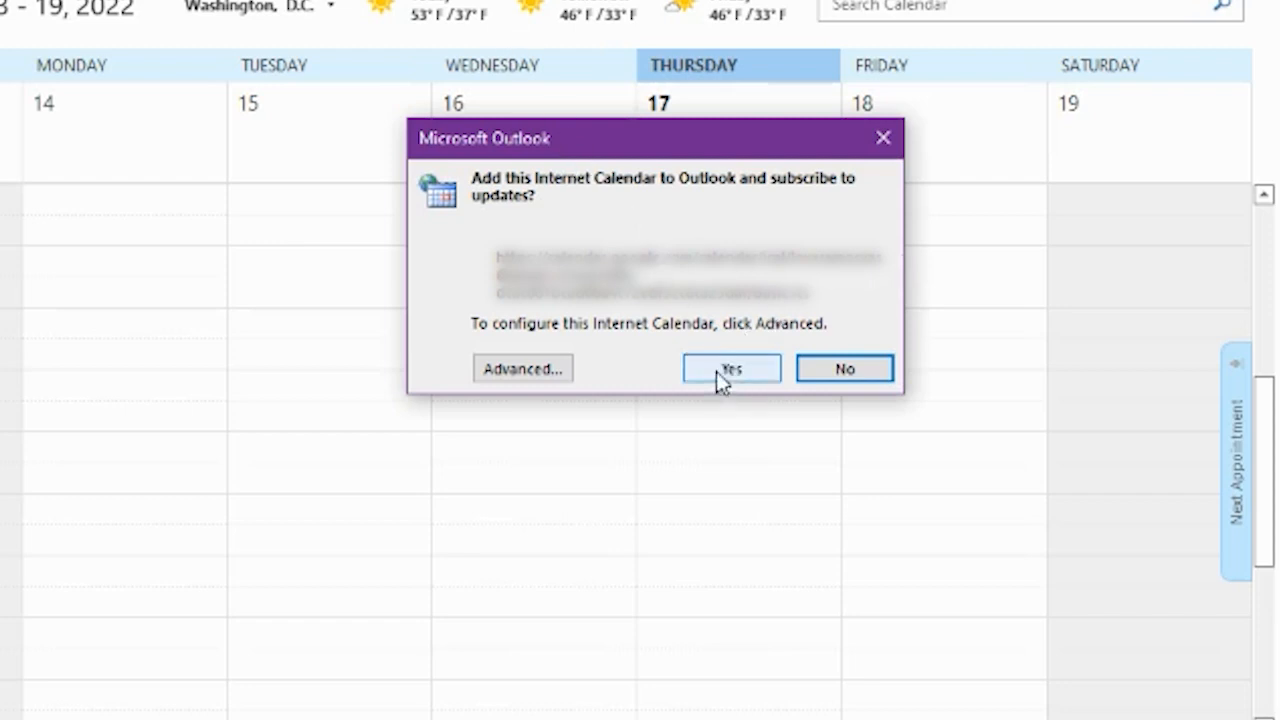
- Accept the Internet Calendar subscription and close the Send/Receive Progress window
click(731, 368)
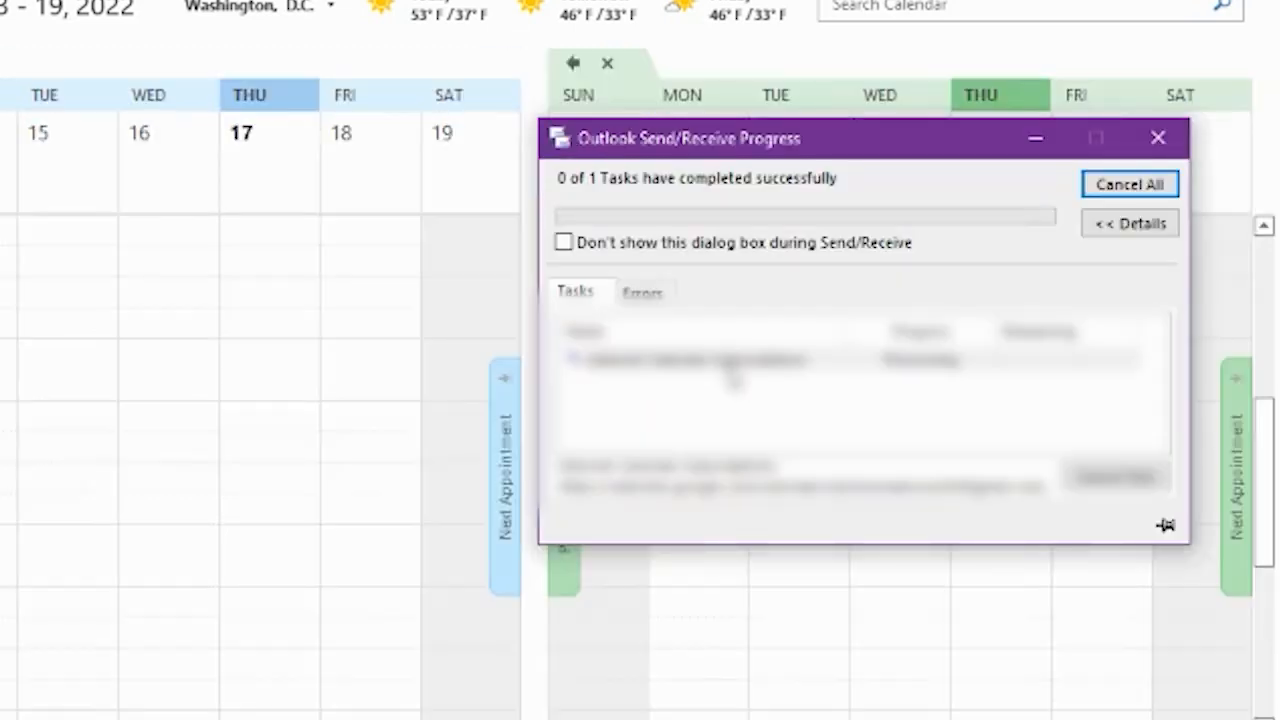
click(1159, 137)
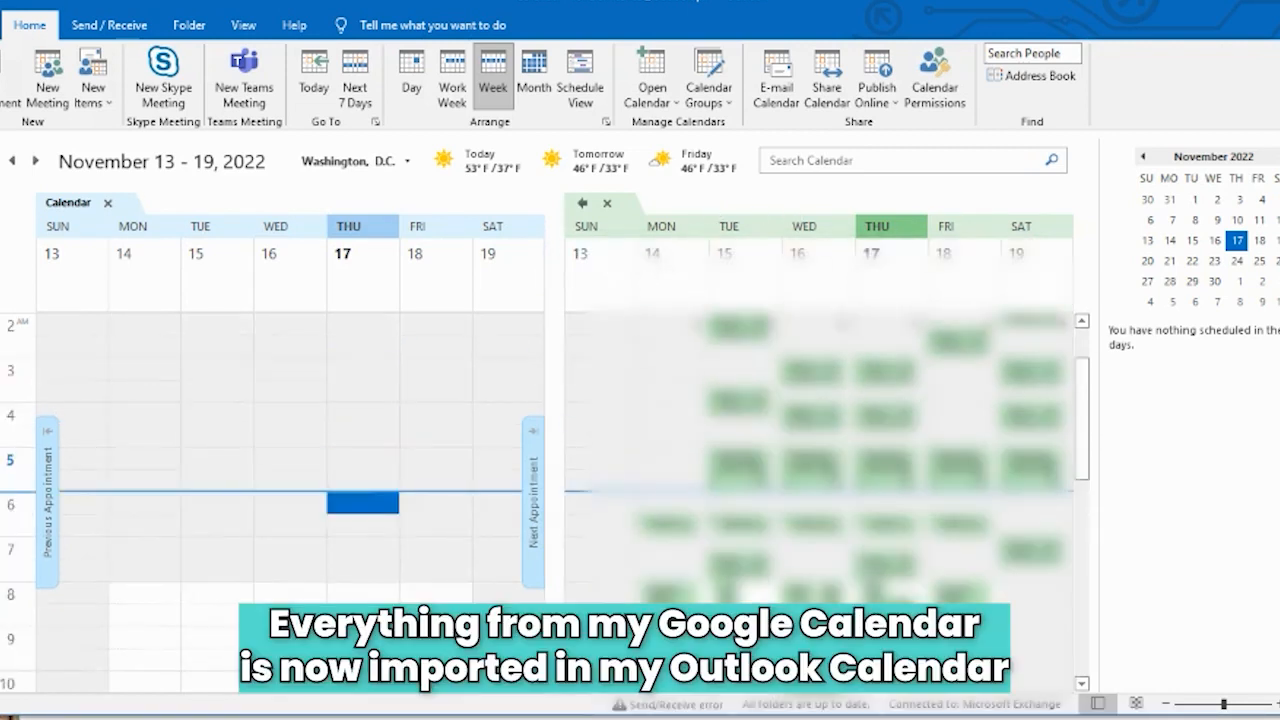
scroll(down, 3)
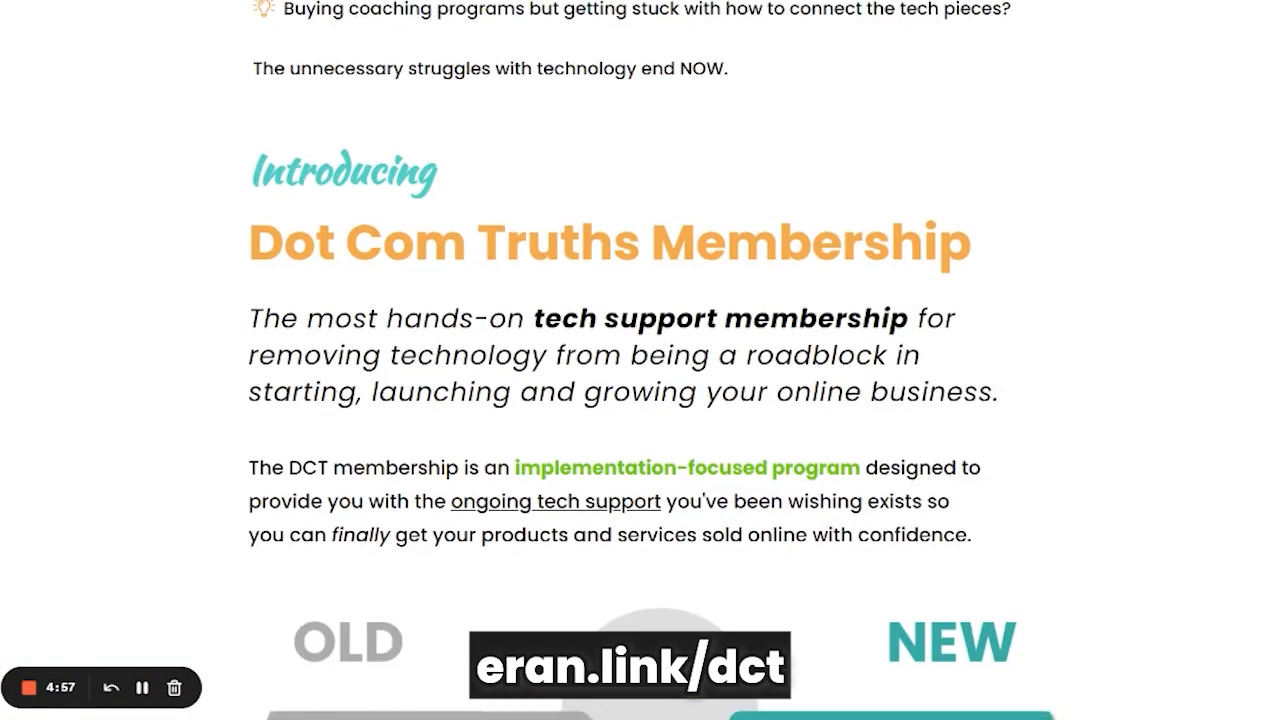
- Scroll the Dot Com Truths Membership page to its video testimonials
scroll(down, 3)
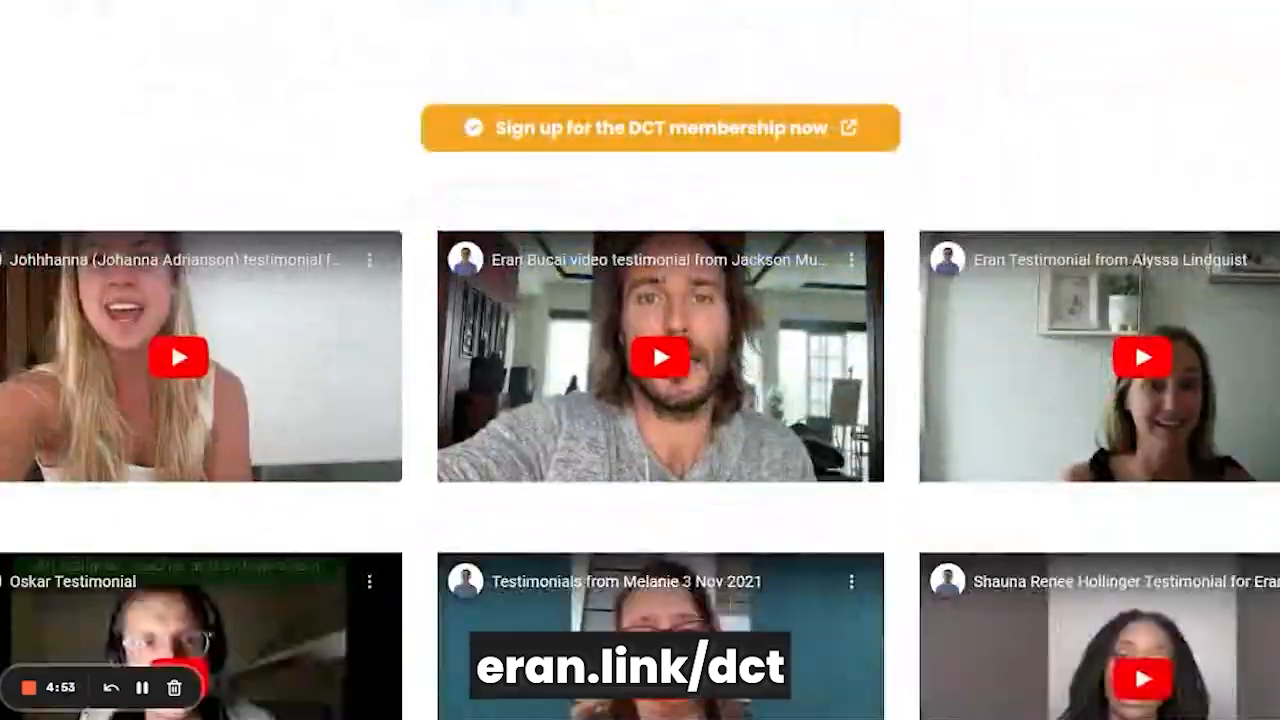